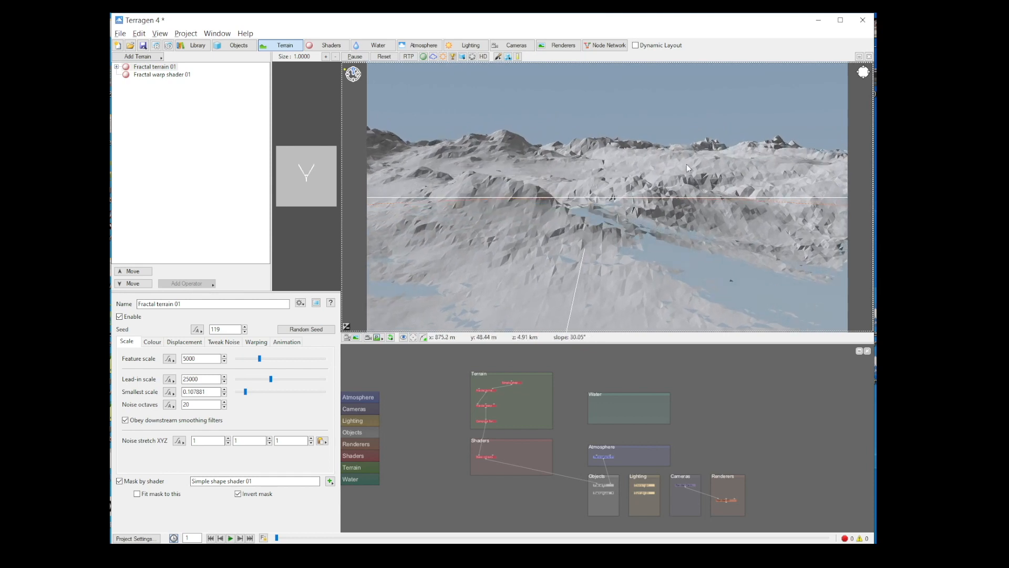
Add a Lake water object (Lake 01) and enable the ray-traced preview showing water in the valleys.
click(377, 45)
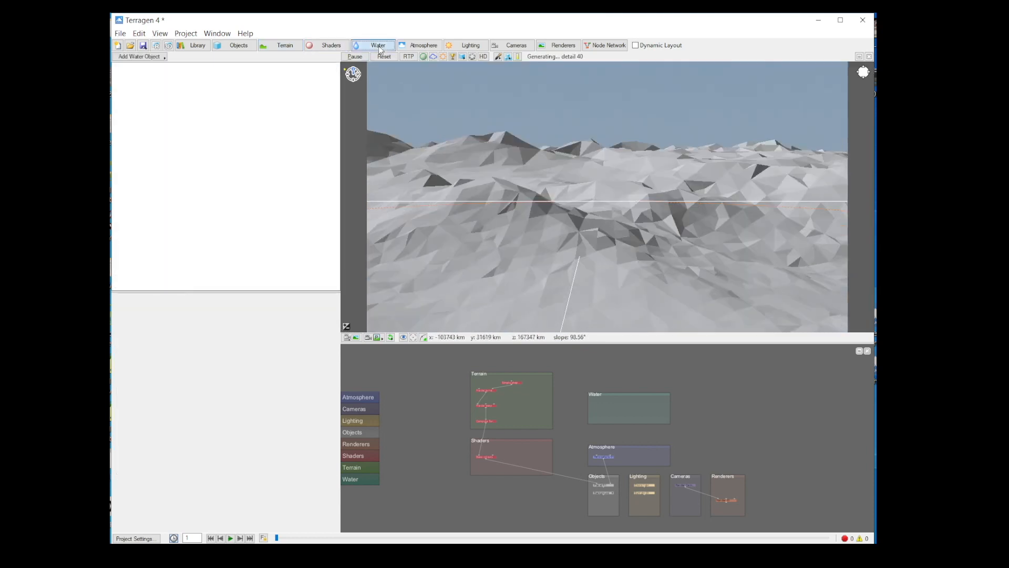
click(139, 56)
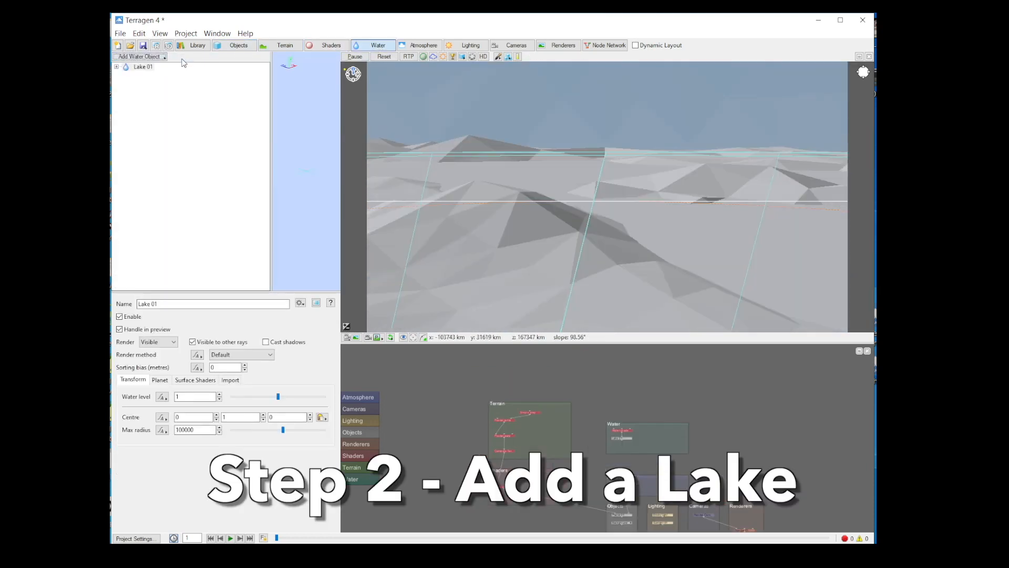
click(407, 57)
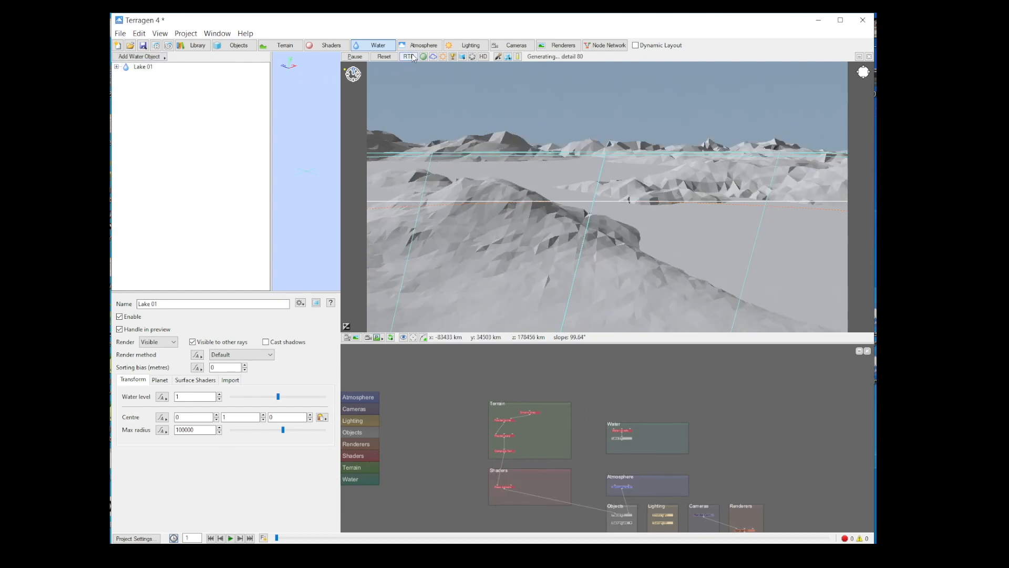
click(409, 57)
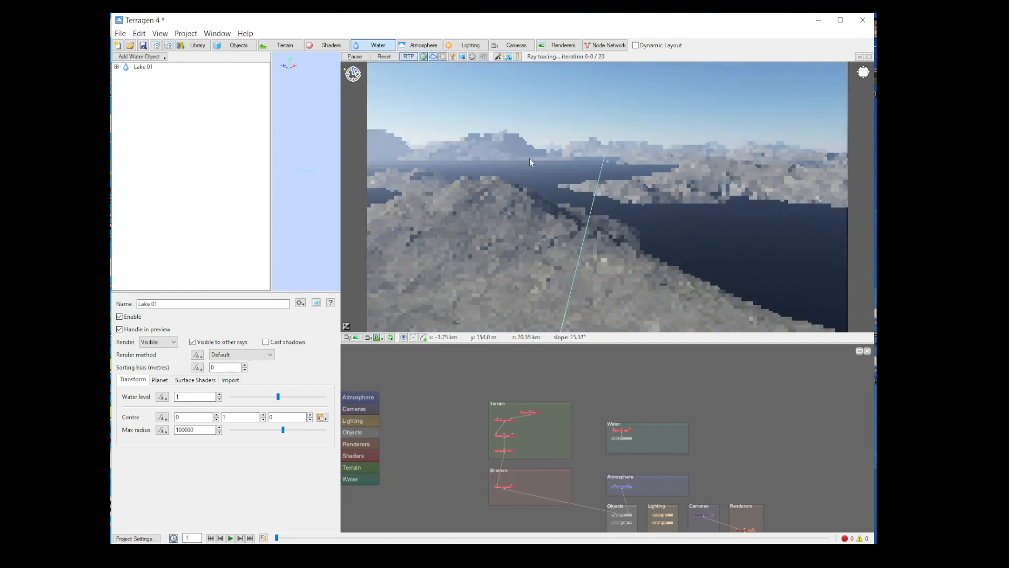
Add High-level Cirrus (2D) and Mid-level Altocumulus Castellanus cloud layers to the atmosphere.
click(139, 56)
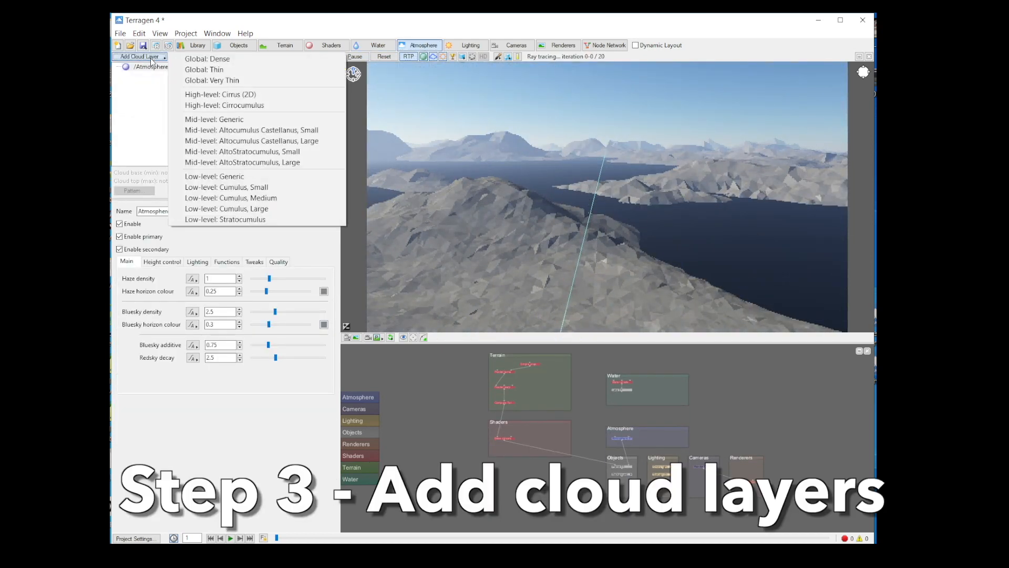
click(220, 94)
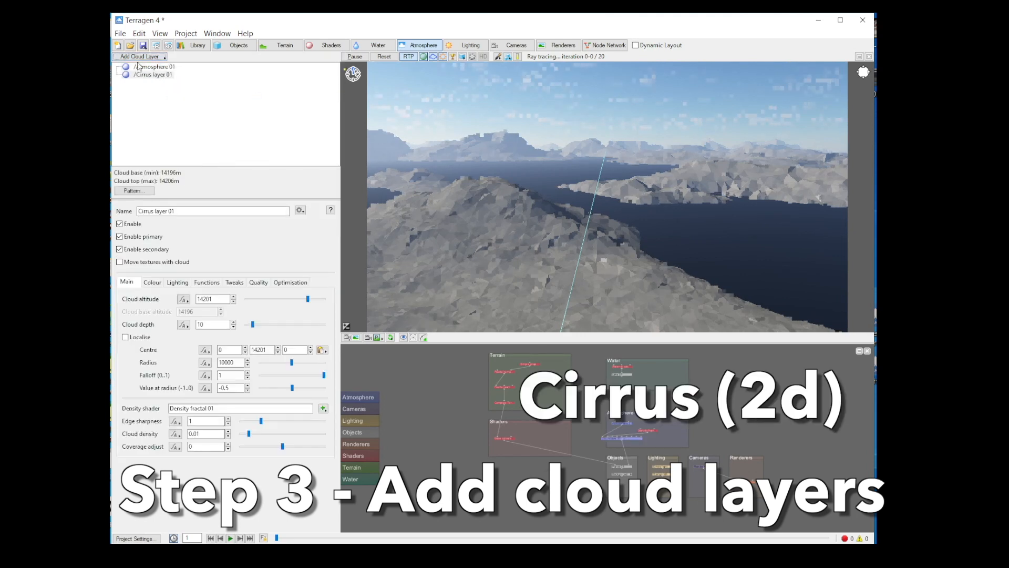
click(137, 55)
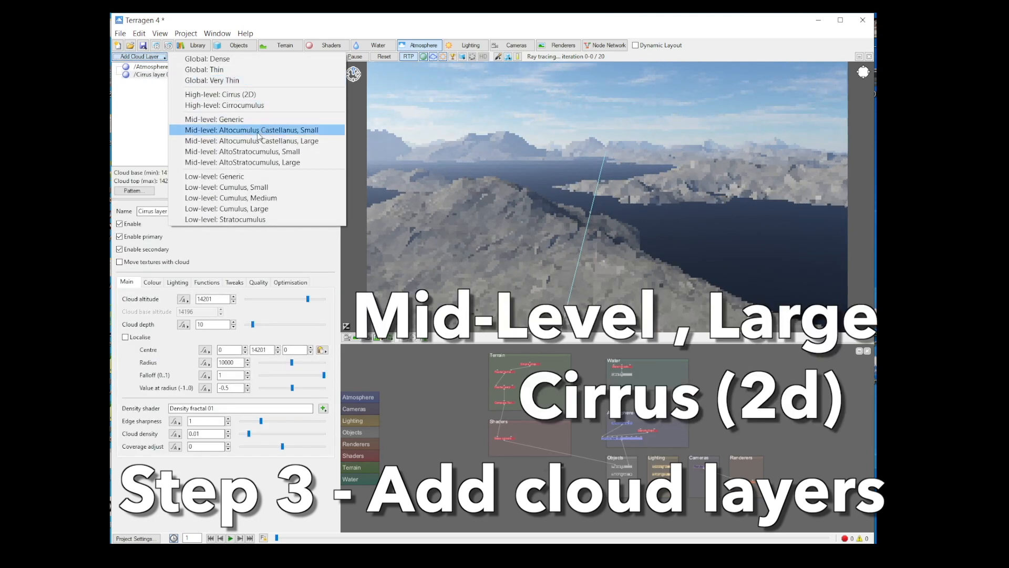
click(251, 130)
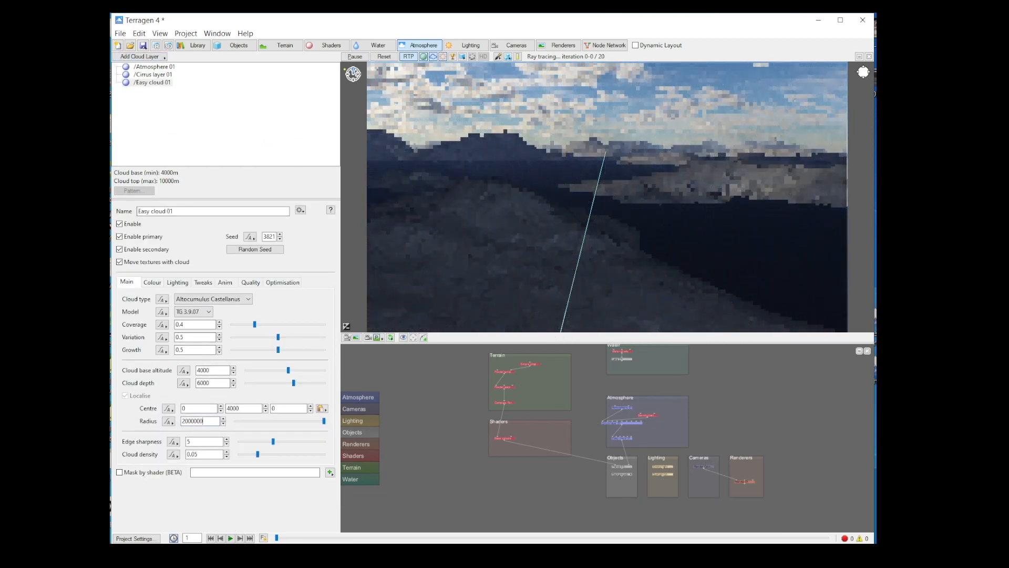
click(471, 45)
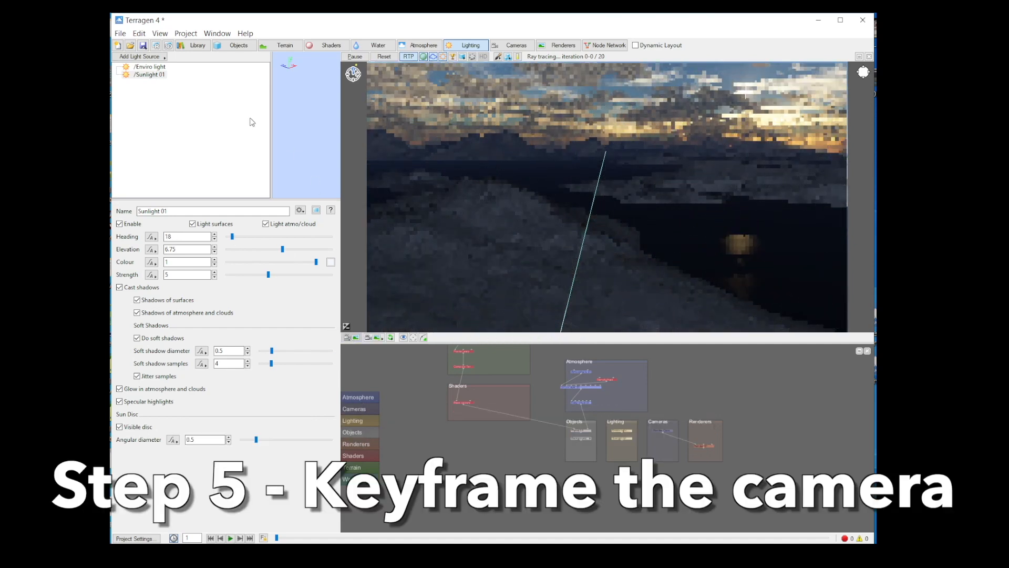
Start a 640x480 render of the sunset lake landscape in the Render View window.
click(563, 45)
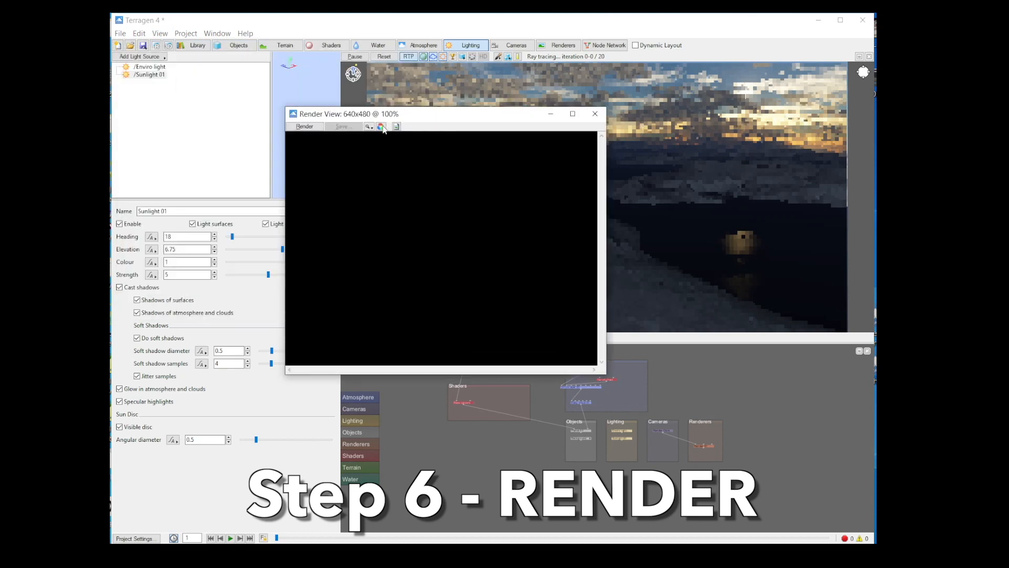
click(304, 126)
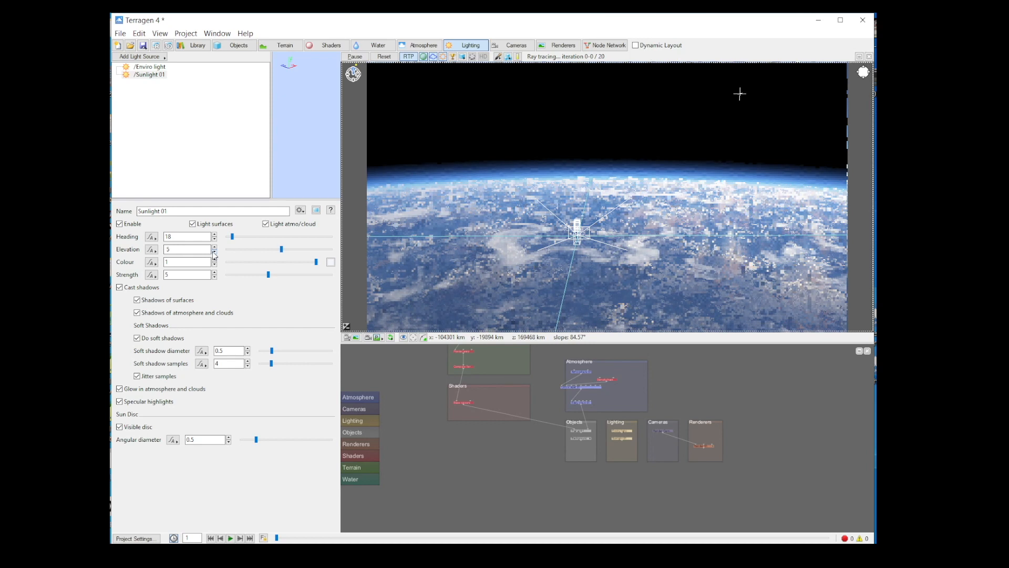
Set Sunlight 01 elevation to 6.5 and start a 1920x960 render of the planet view.
click(213, 247)
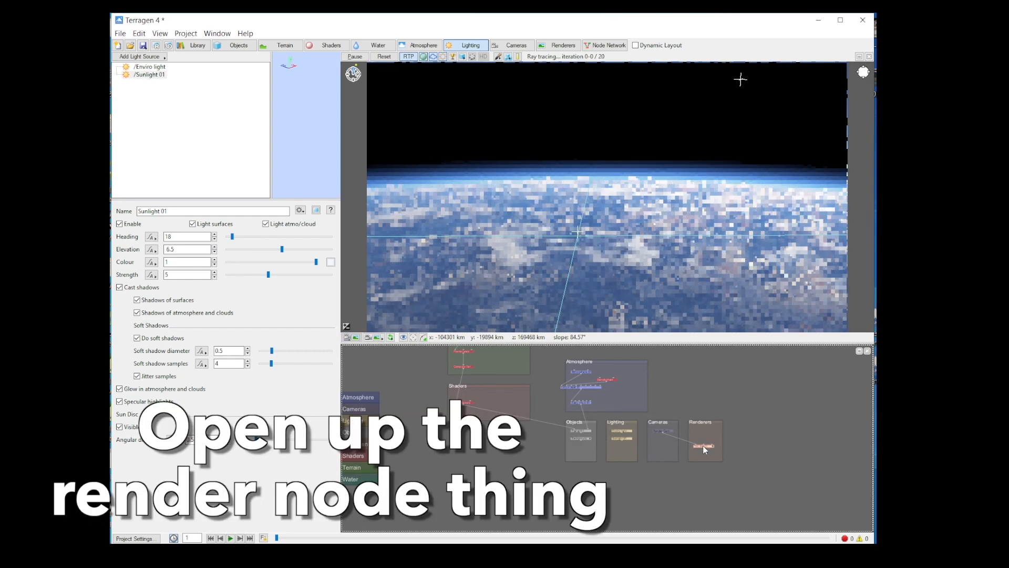
double_click(704, 445)
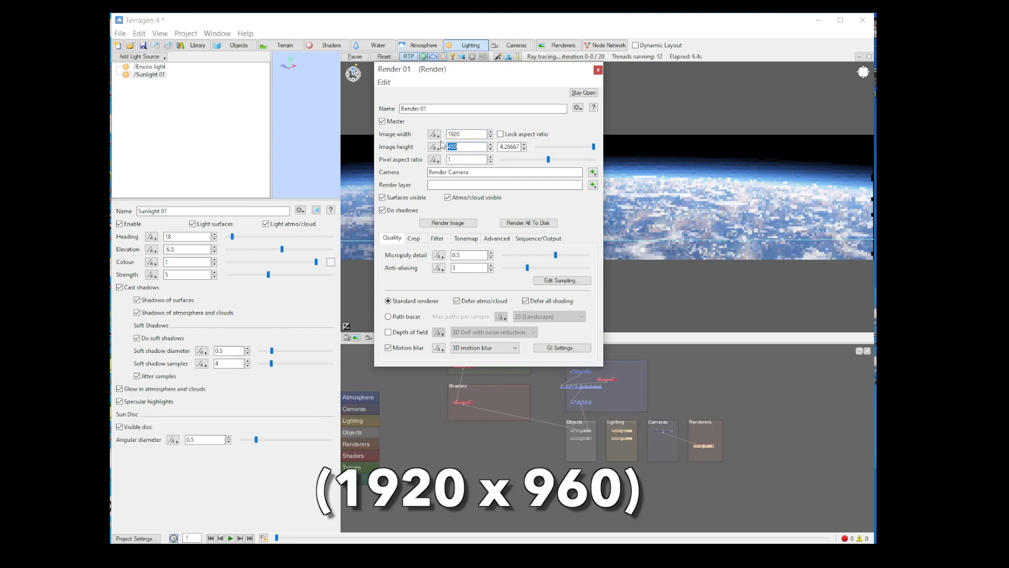
click(448, 222)
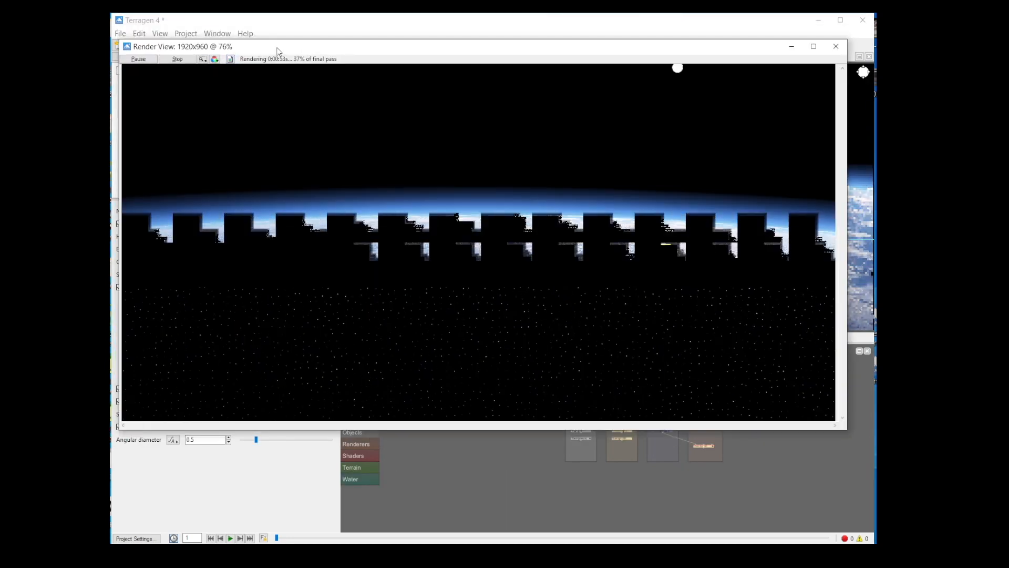